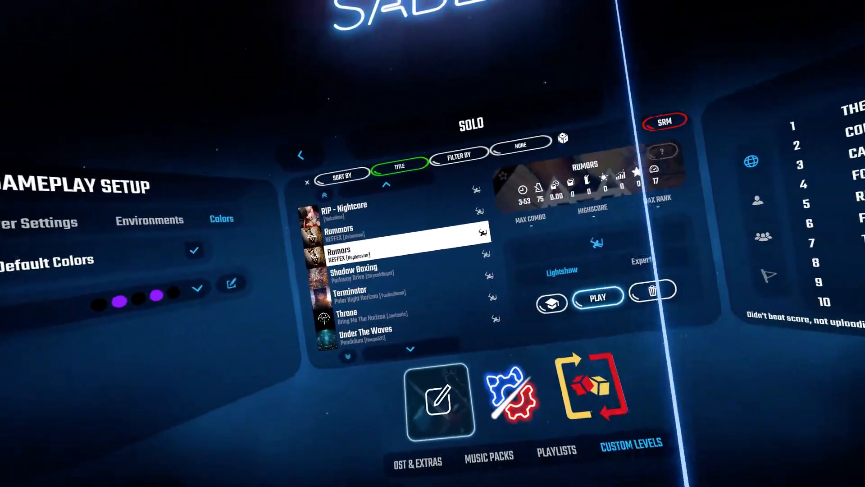
Step: Start the Rumors custom level by NEFFEX on Expert with Lightshow
{"action": "left_click", "coordinate": [597, 297]}
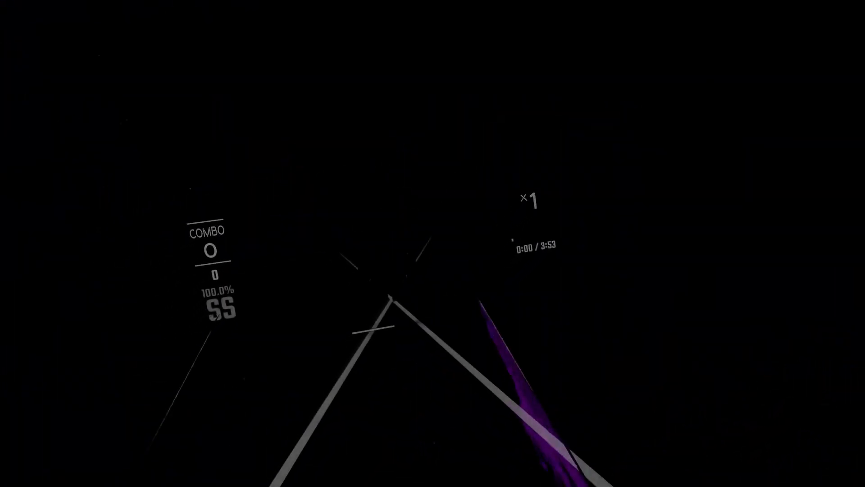